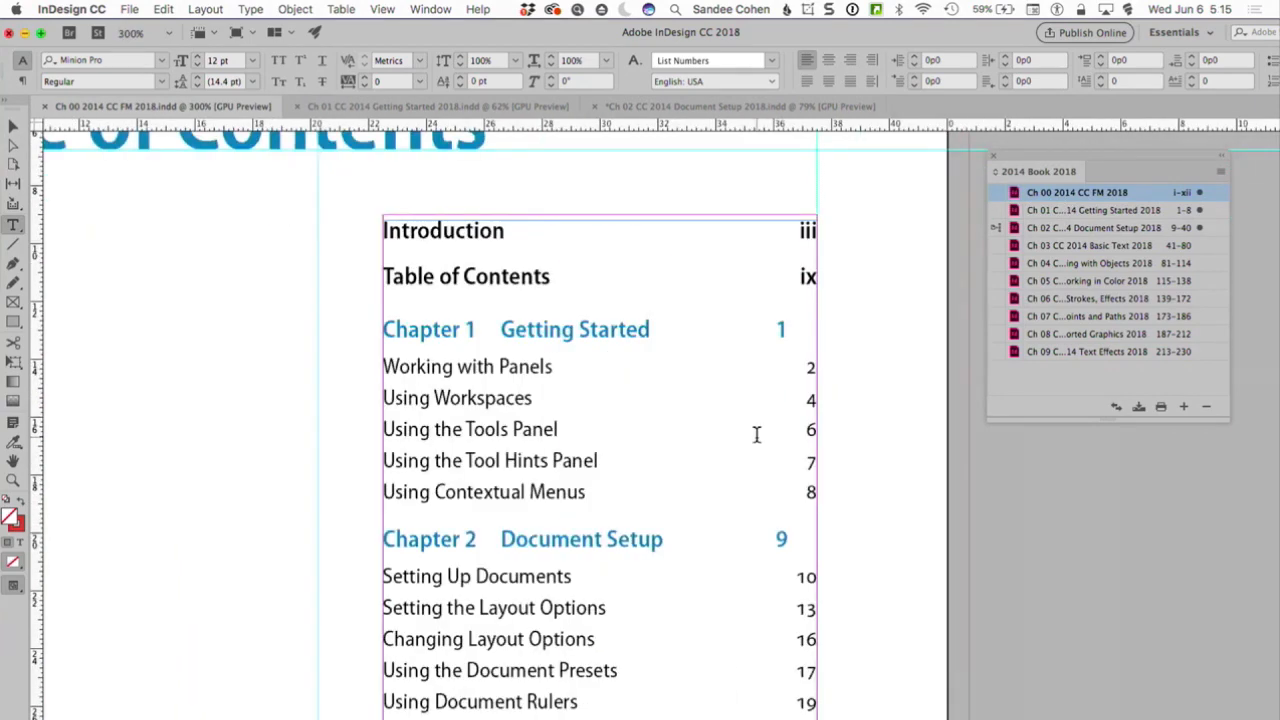
mouse_move(510, 366)
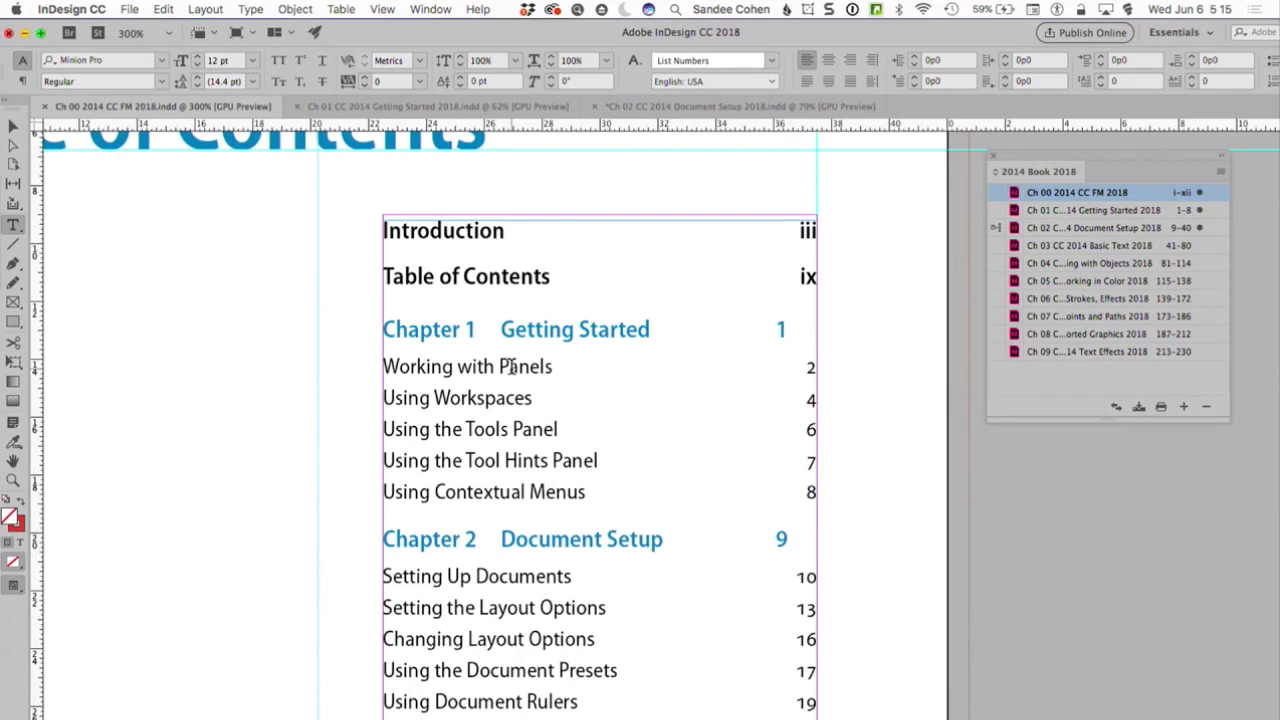
- Place the cursor in a topic entry and switch to the Getting Started chapter document
left_click(520, 490)
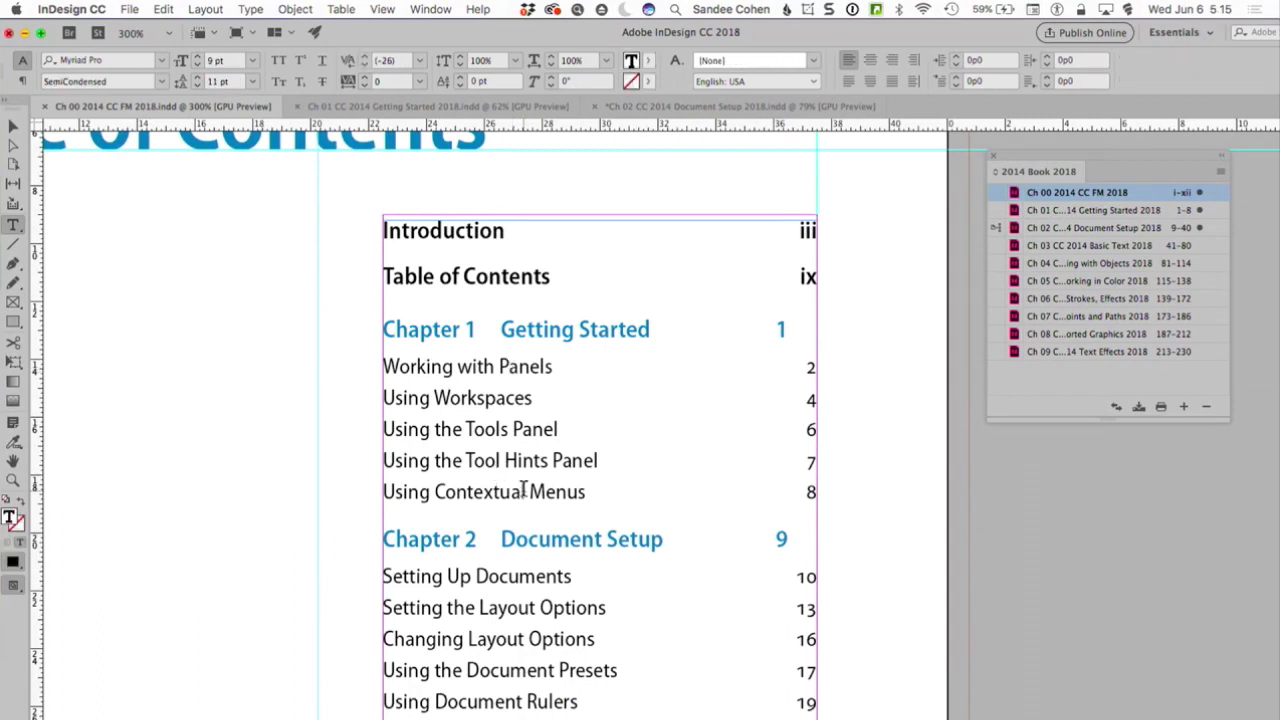
mouse_move(685, 425)
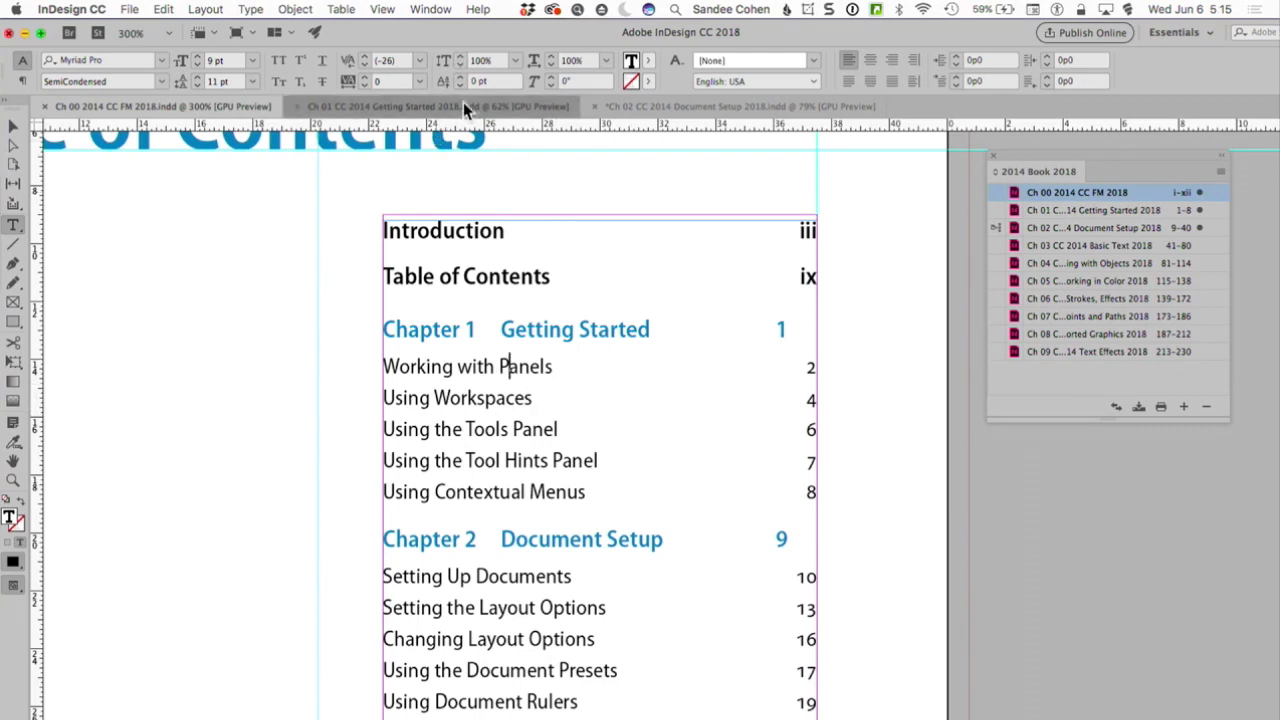
left_click(435, 106)
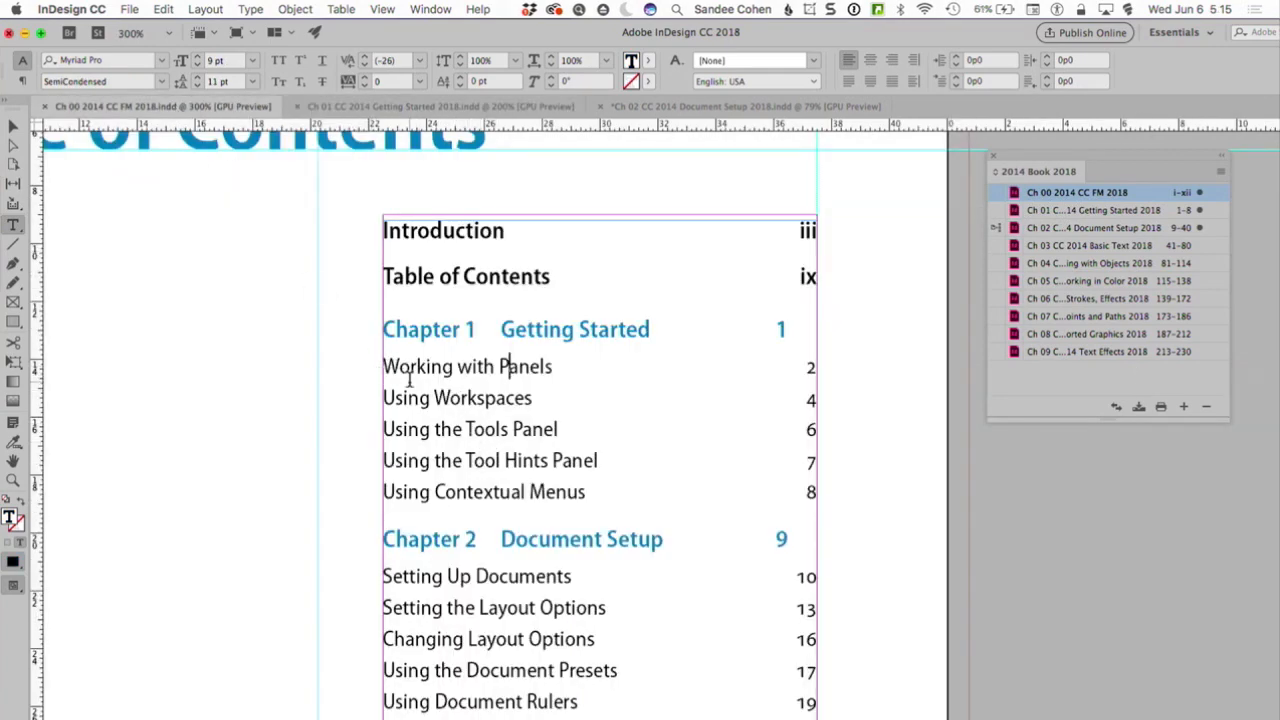
mouse_move(607, 318)
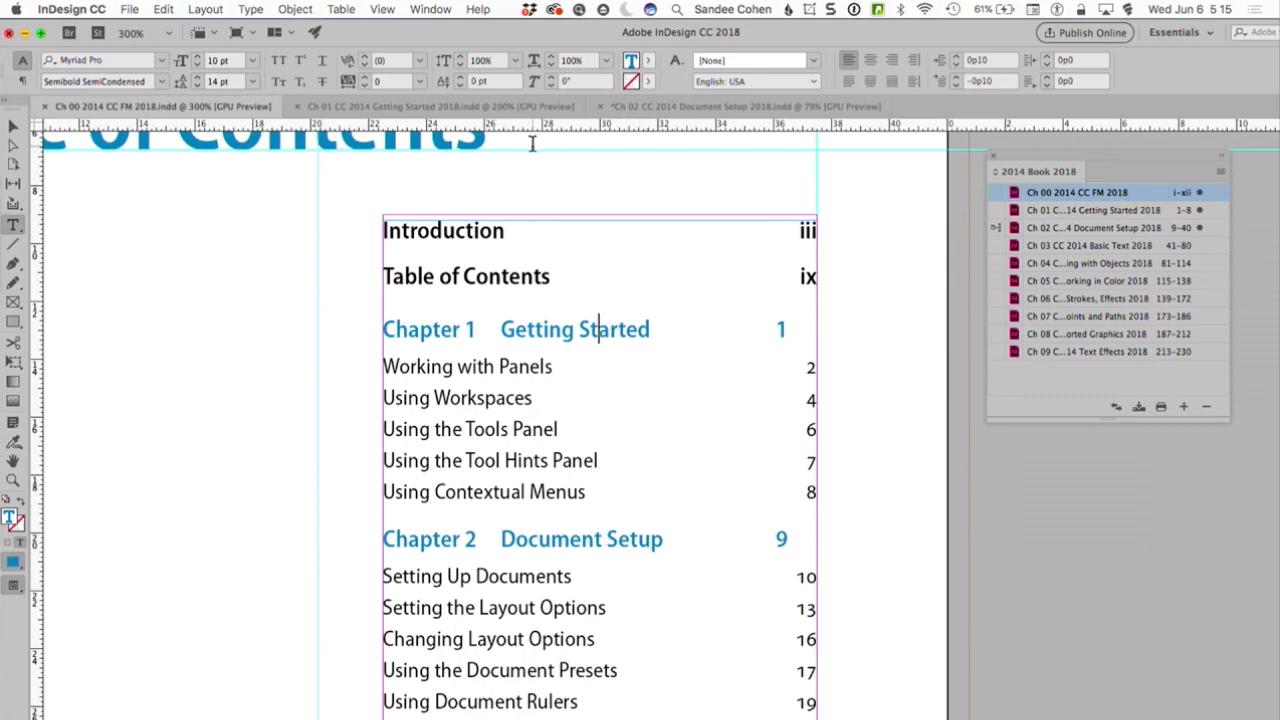
left_click(430, 106)
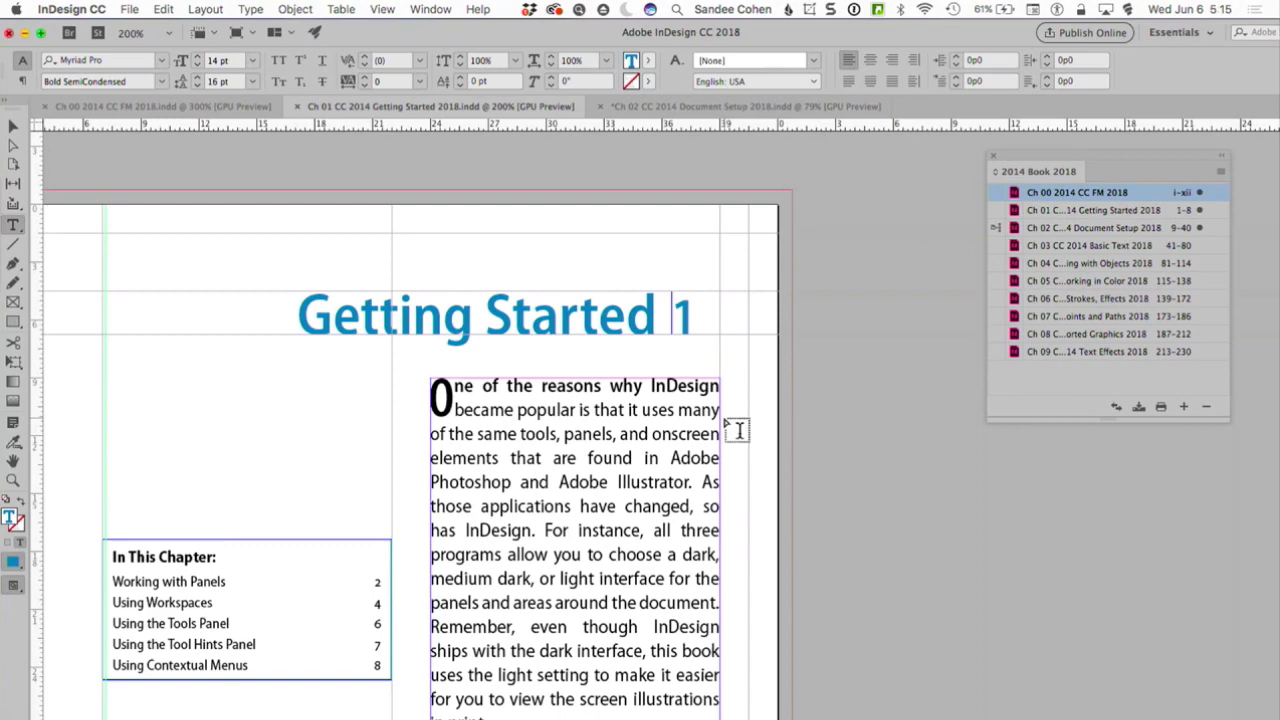
mouse_move(333, 451)
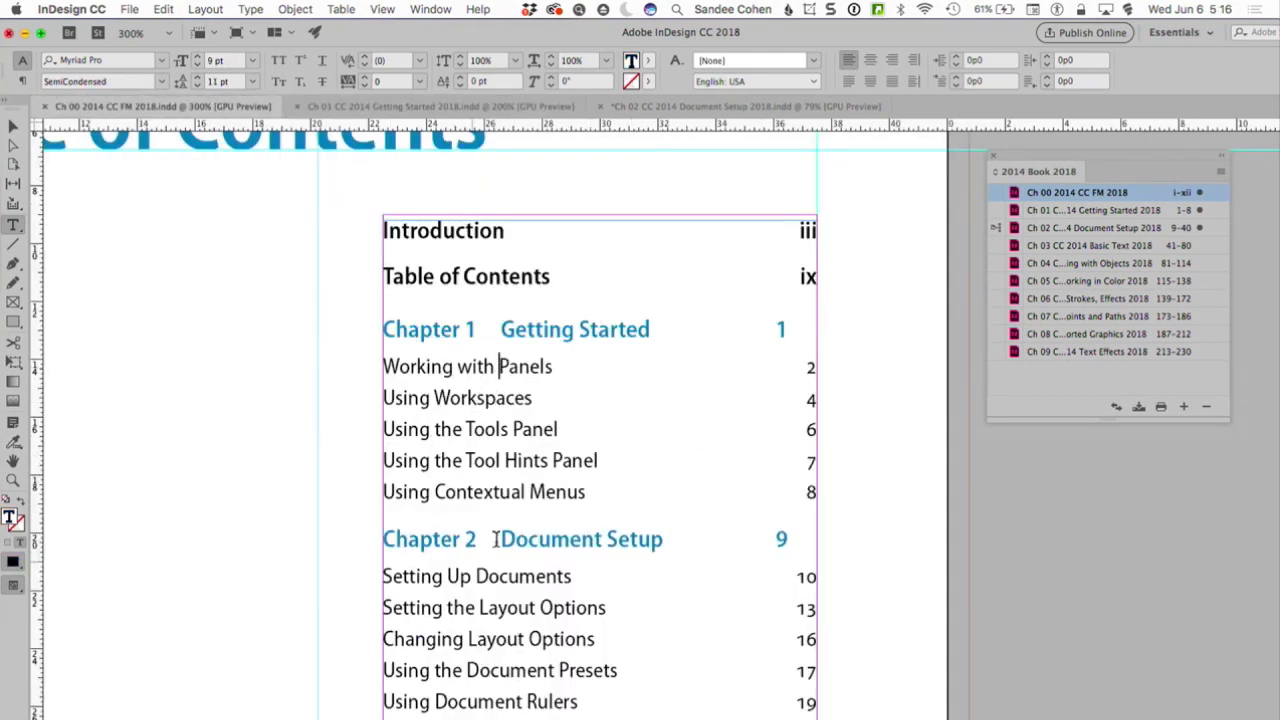
- Open Table of Contents settings and review the z Chap Opener Name Left, A Head, and z Chap Opener Name entries
left_click(206, 9)
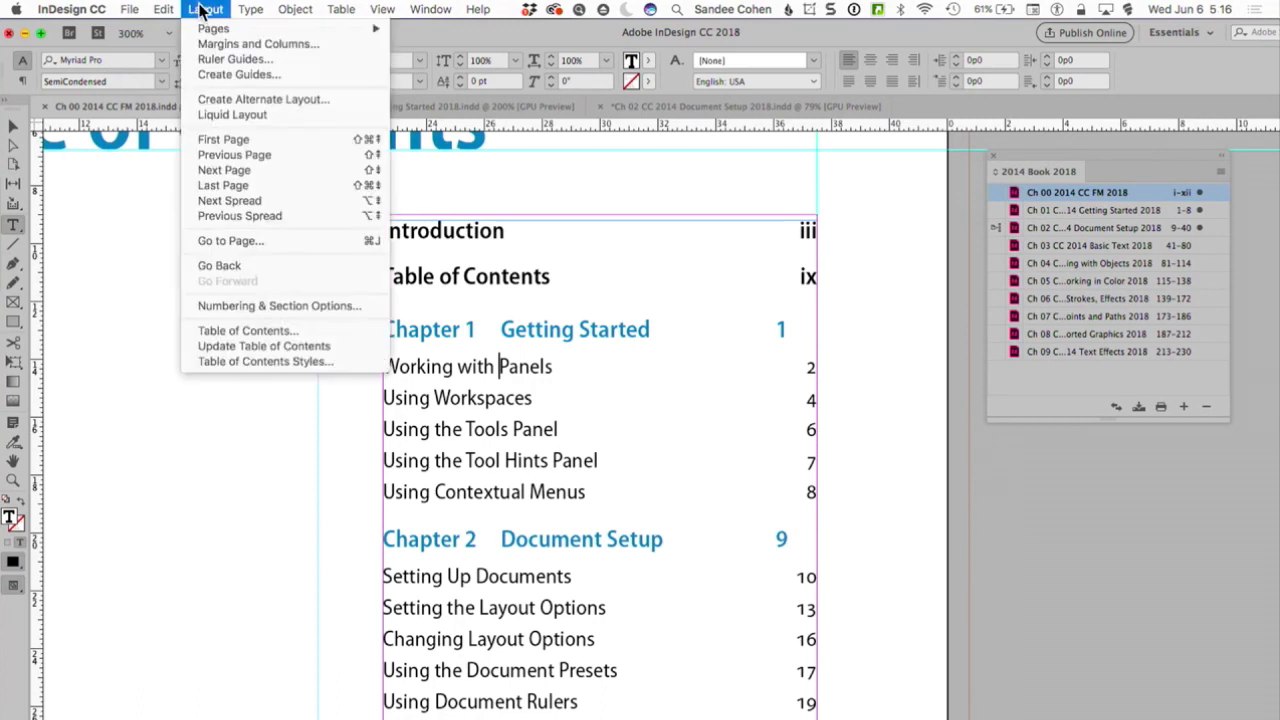
mouse_move(248, 330)
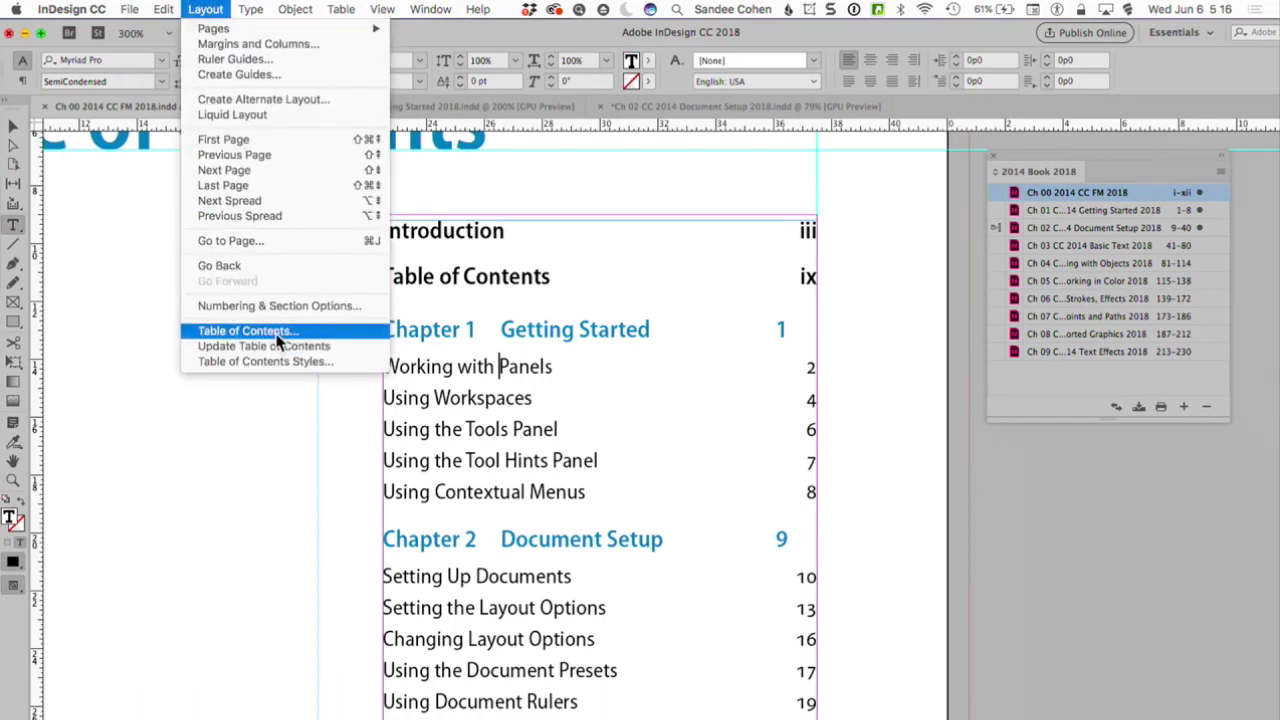
left_click(247, 330)
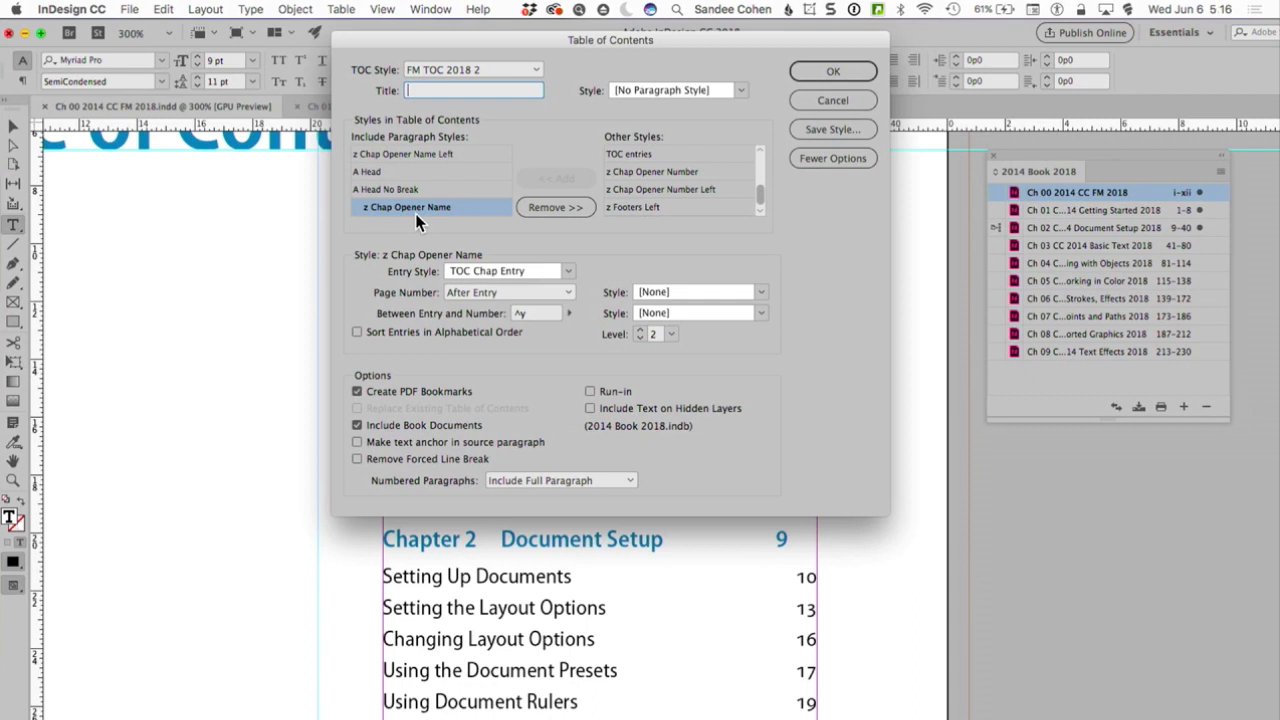
mouse_move(410, 207)
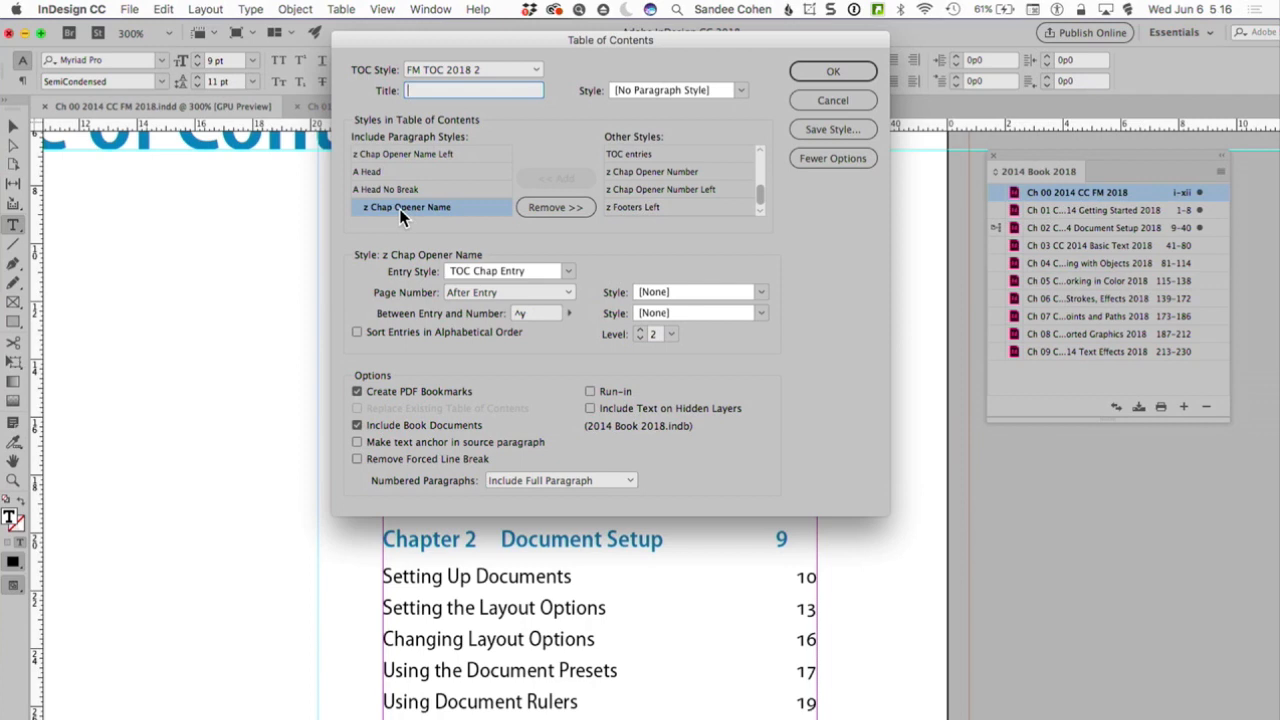
mouse_move(600, 270)
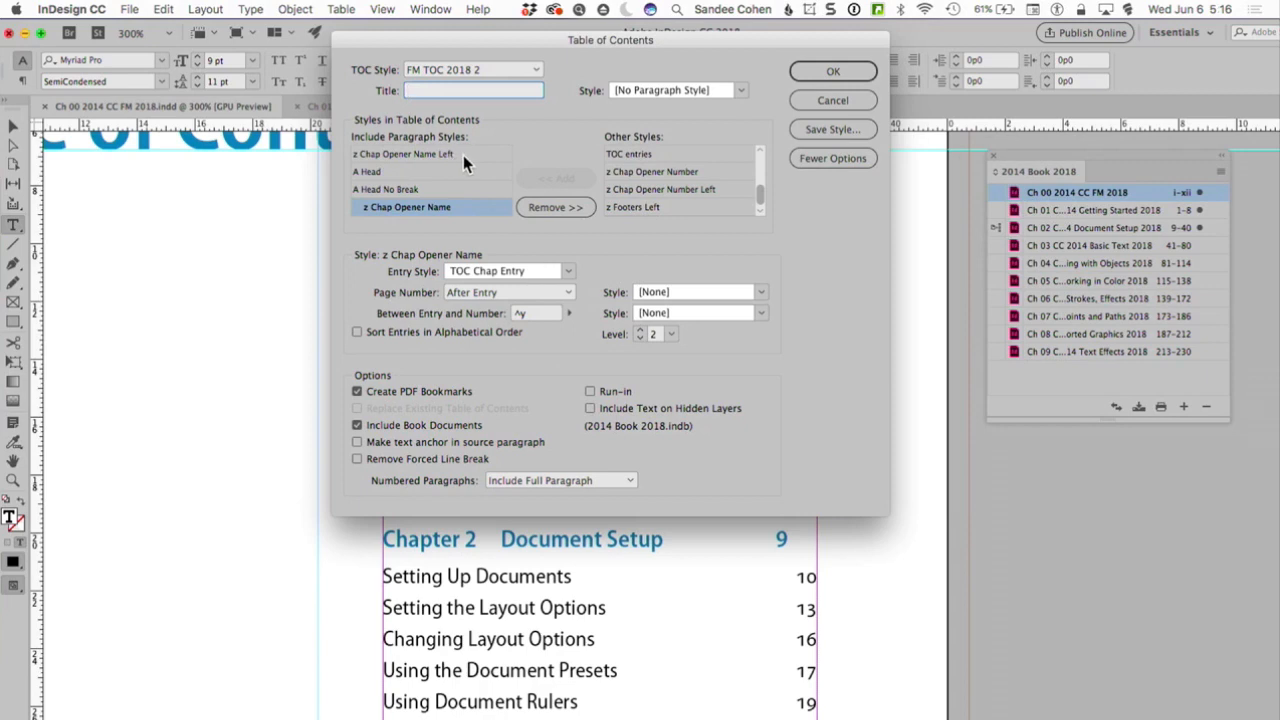
left_click(403, 153)
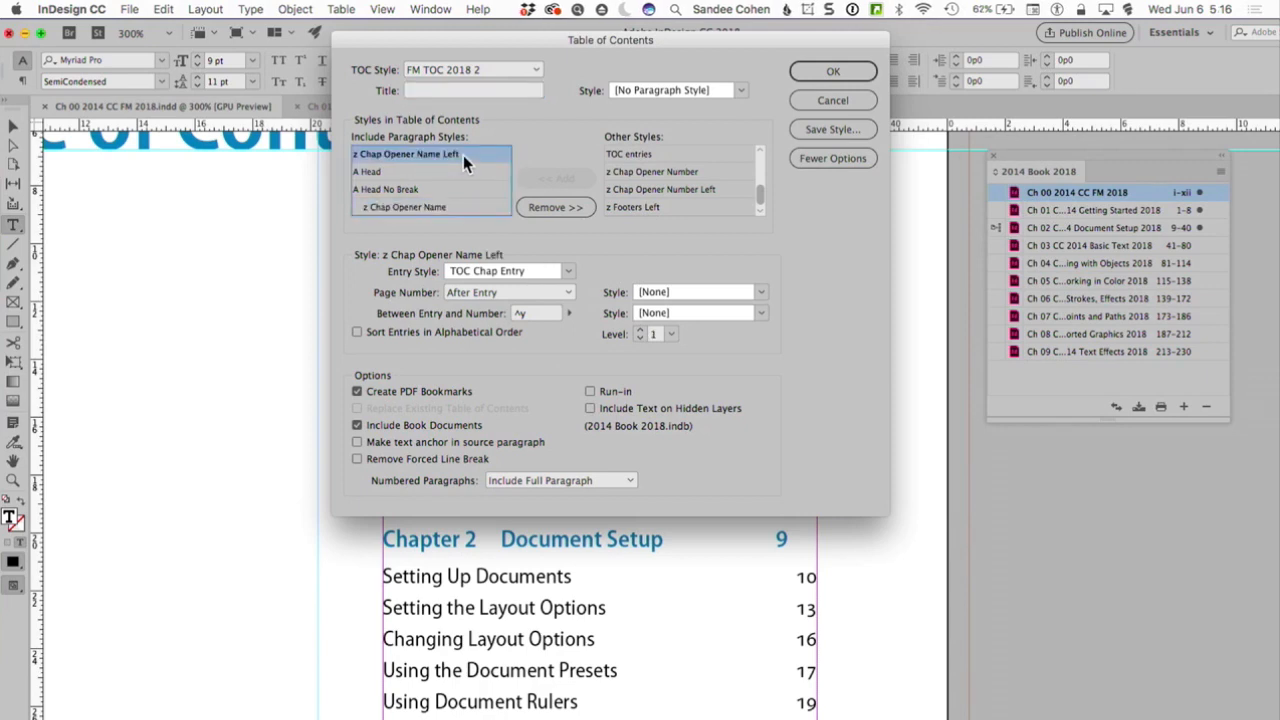
mouse_move(400, 172)
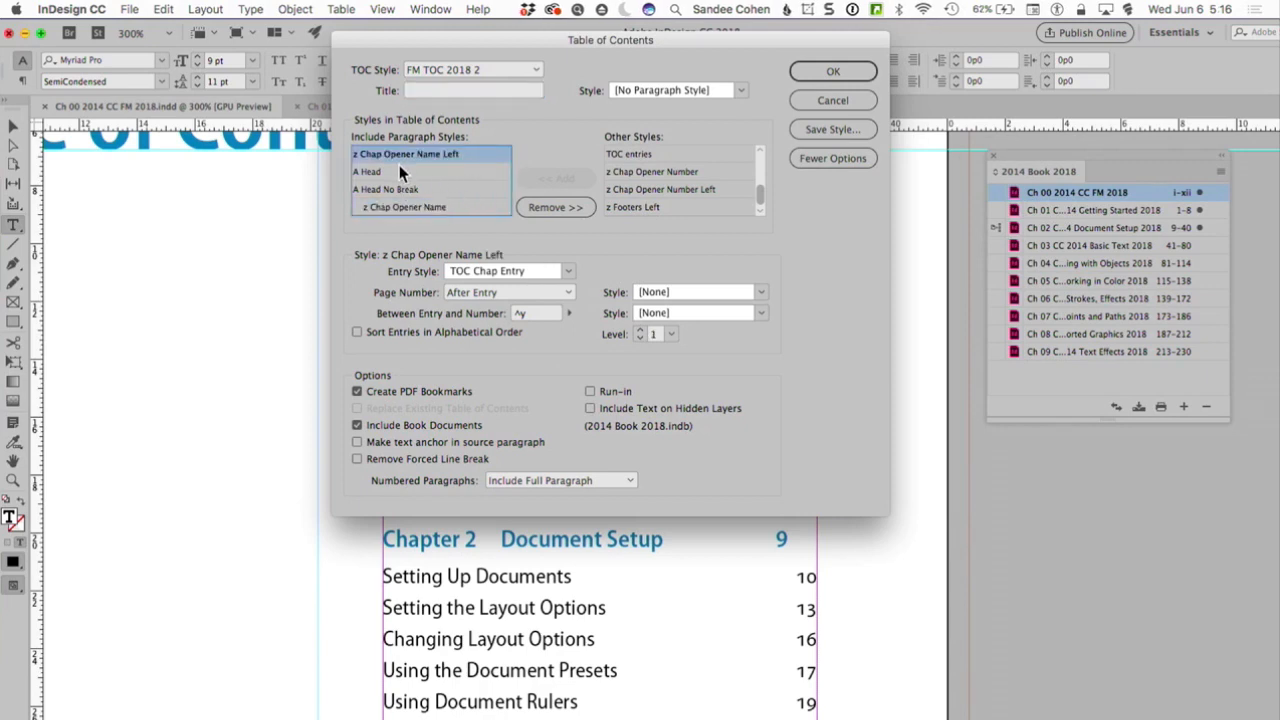
left_click(368, 171)
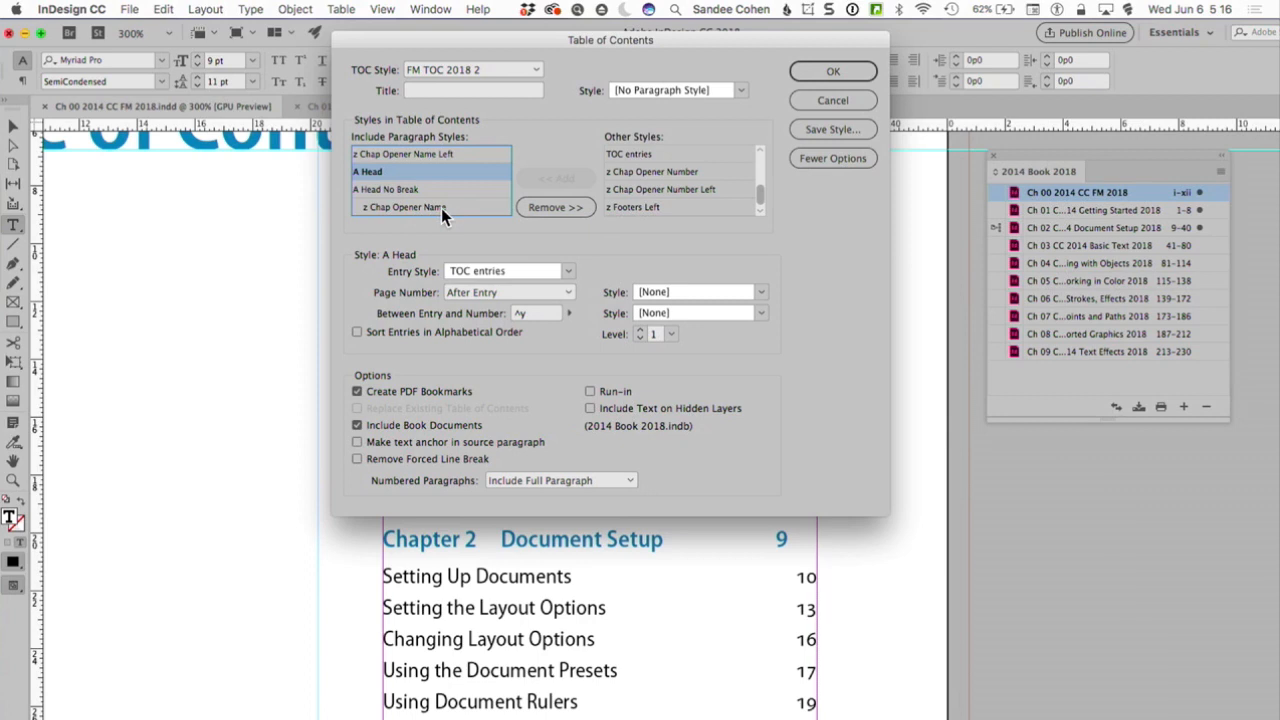
left_click(407, 207)
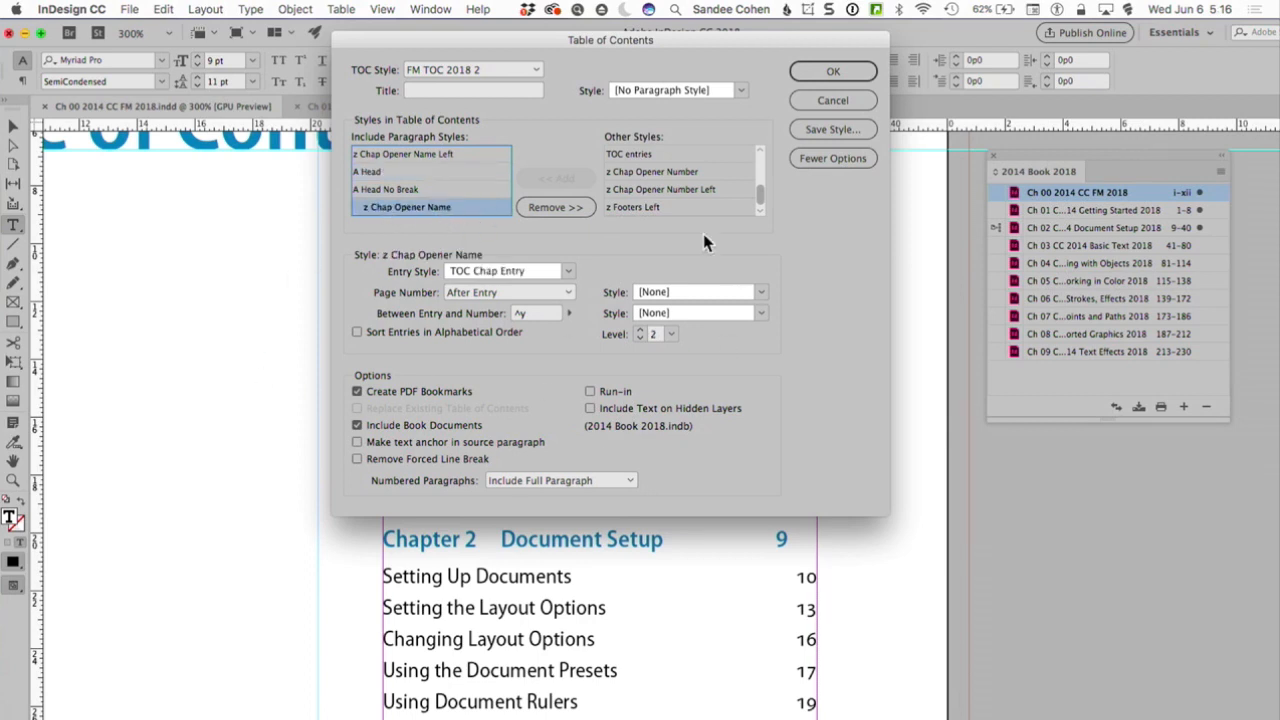
mouse_move(407, 291)
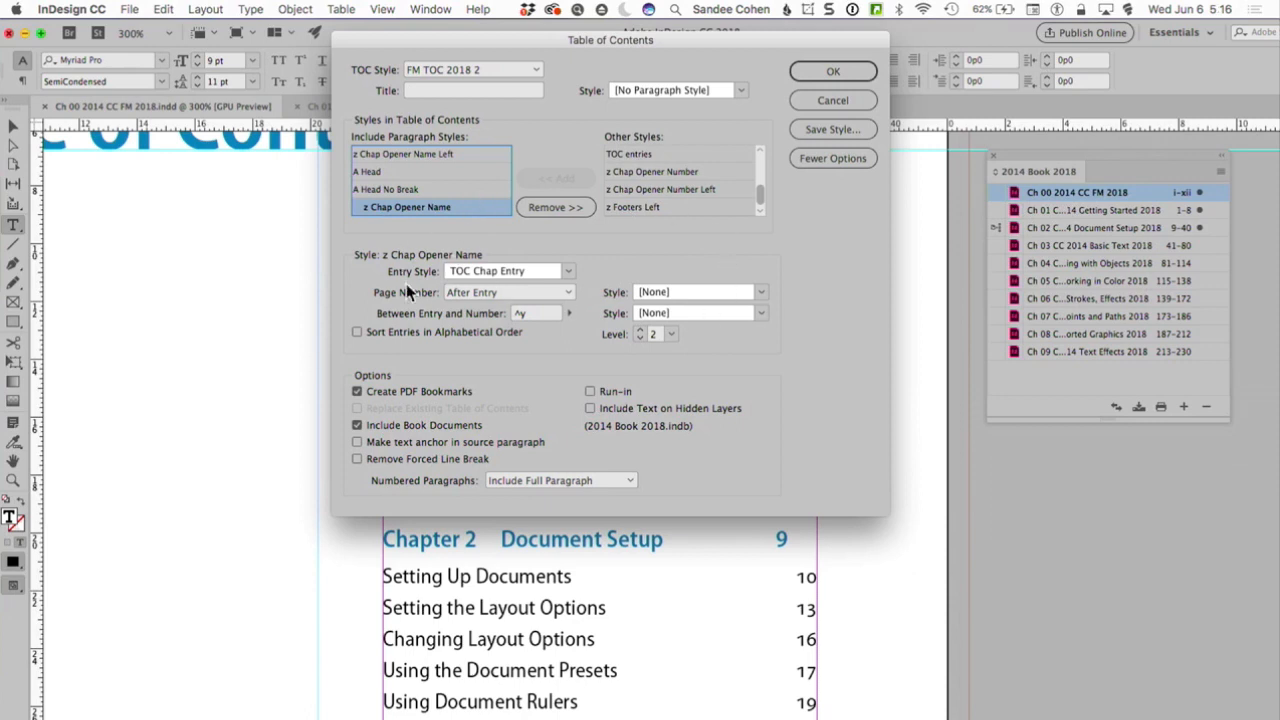
mouse_move(282, 272)
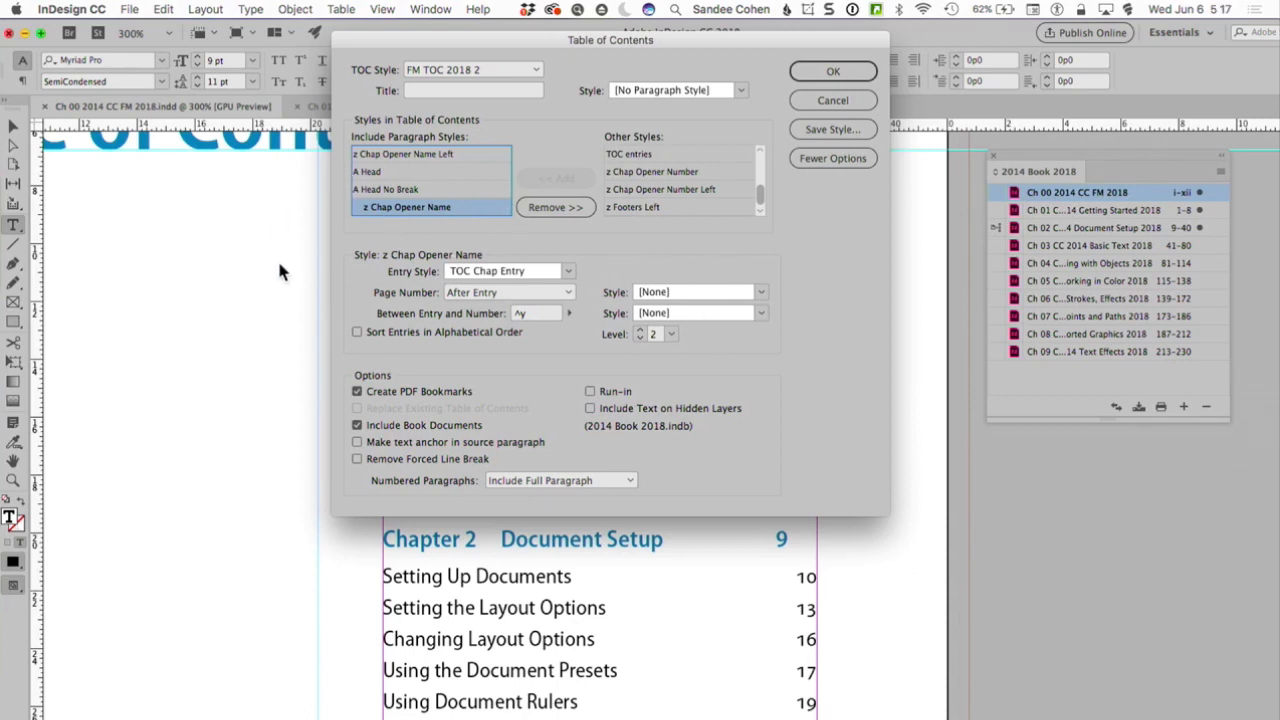
- Cancel the TOC dialog and view TOC Chap Entry's Bullets and Numbering options in Paragraph Styles
left_click(833, 71)
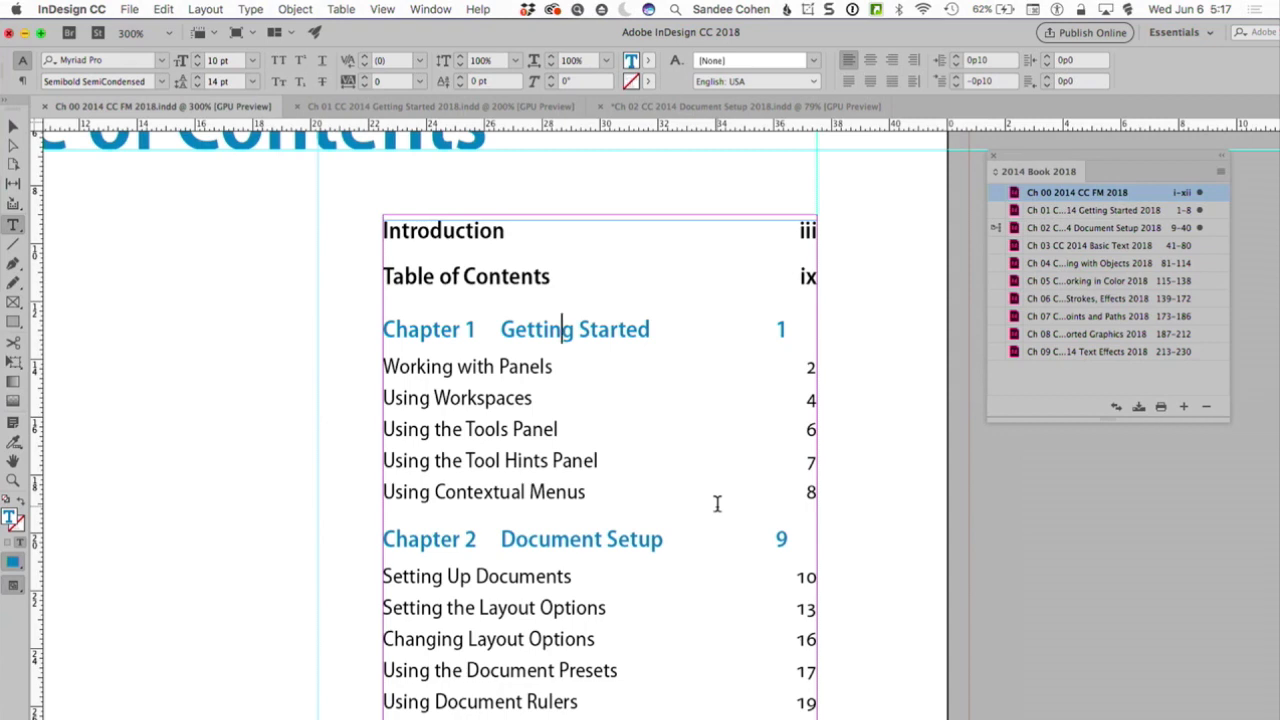
mouse_move(522, 173)
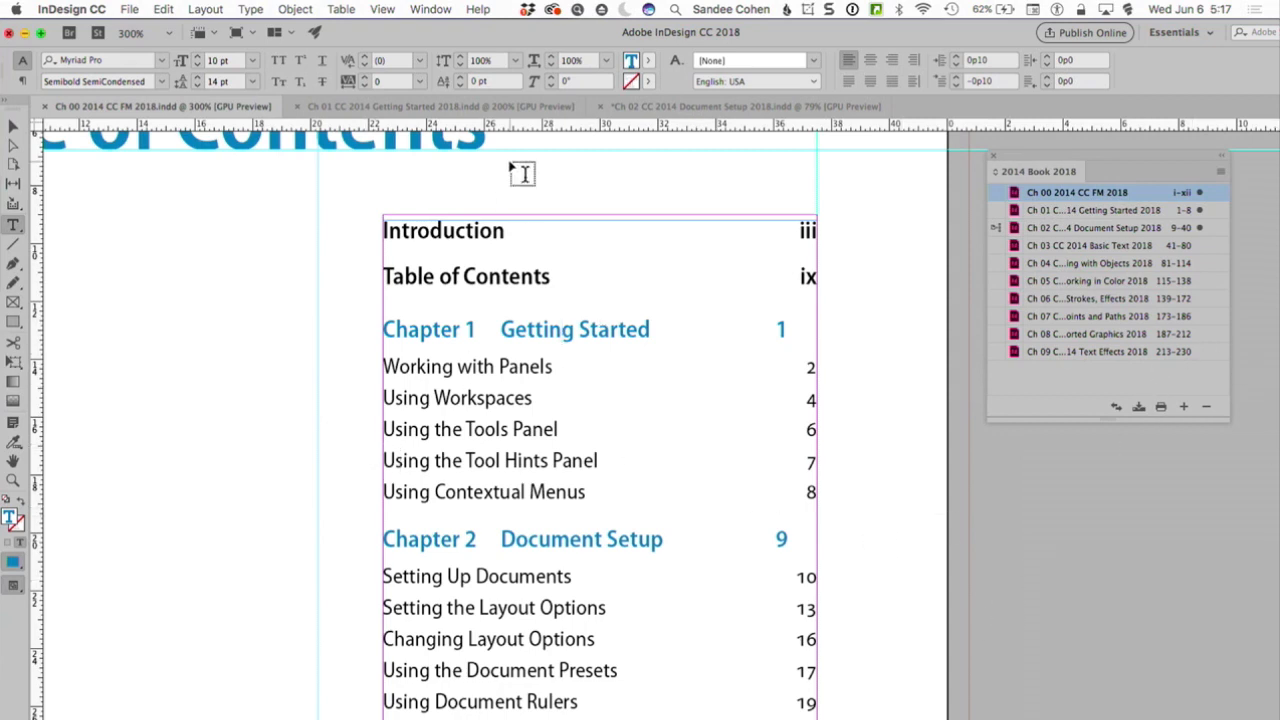
left_click(430, 9)
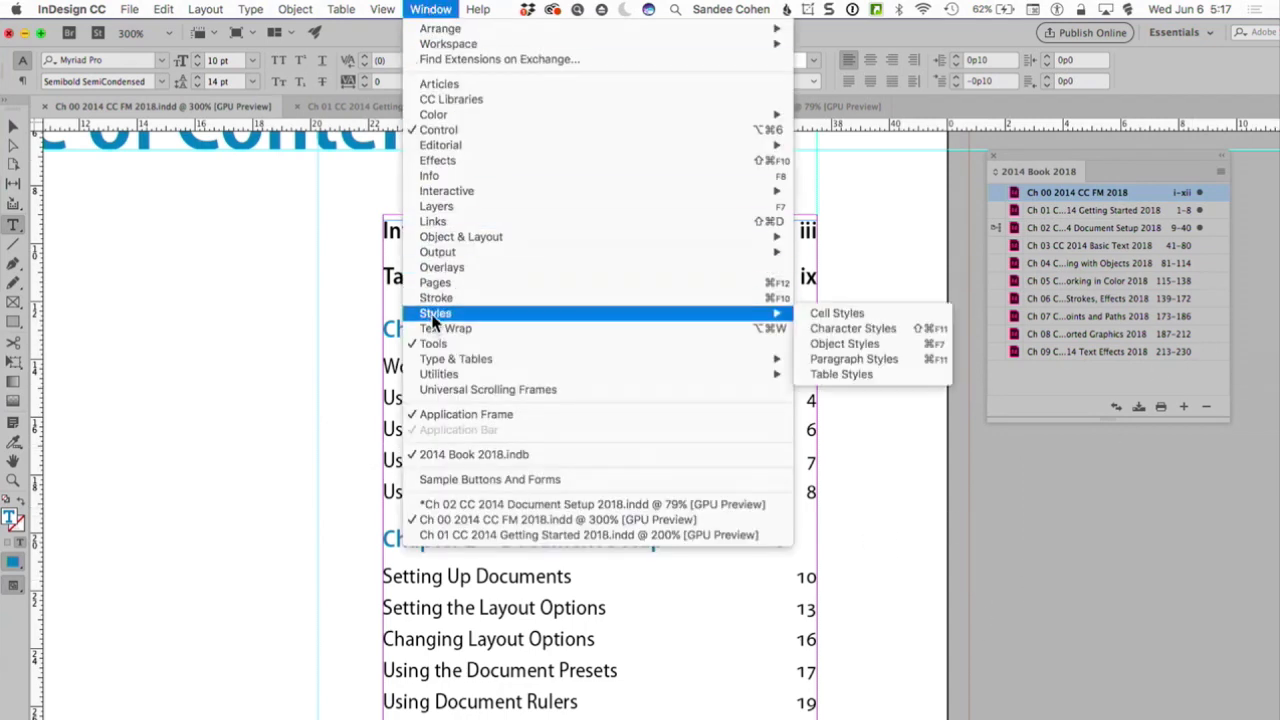
mouse_move(853, 358)
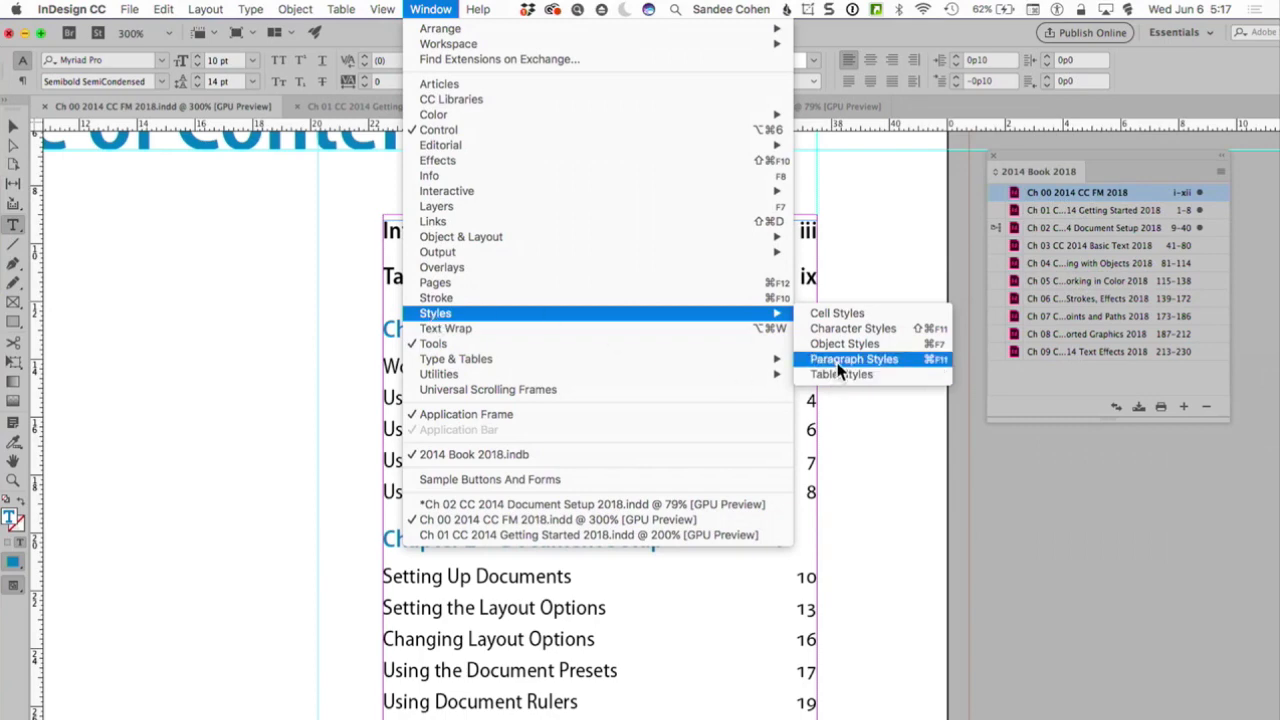
left_click(853, 358)
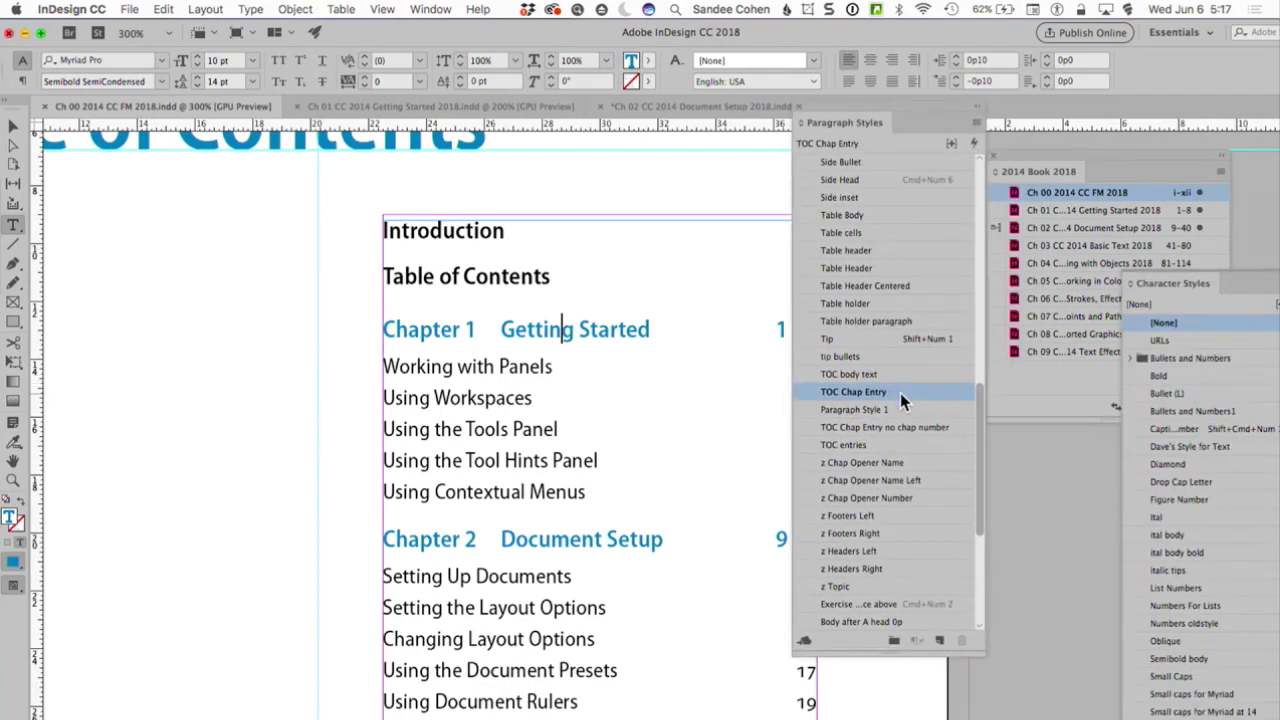
double_click(853, 391)
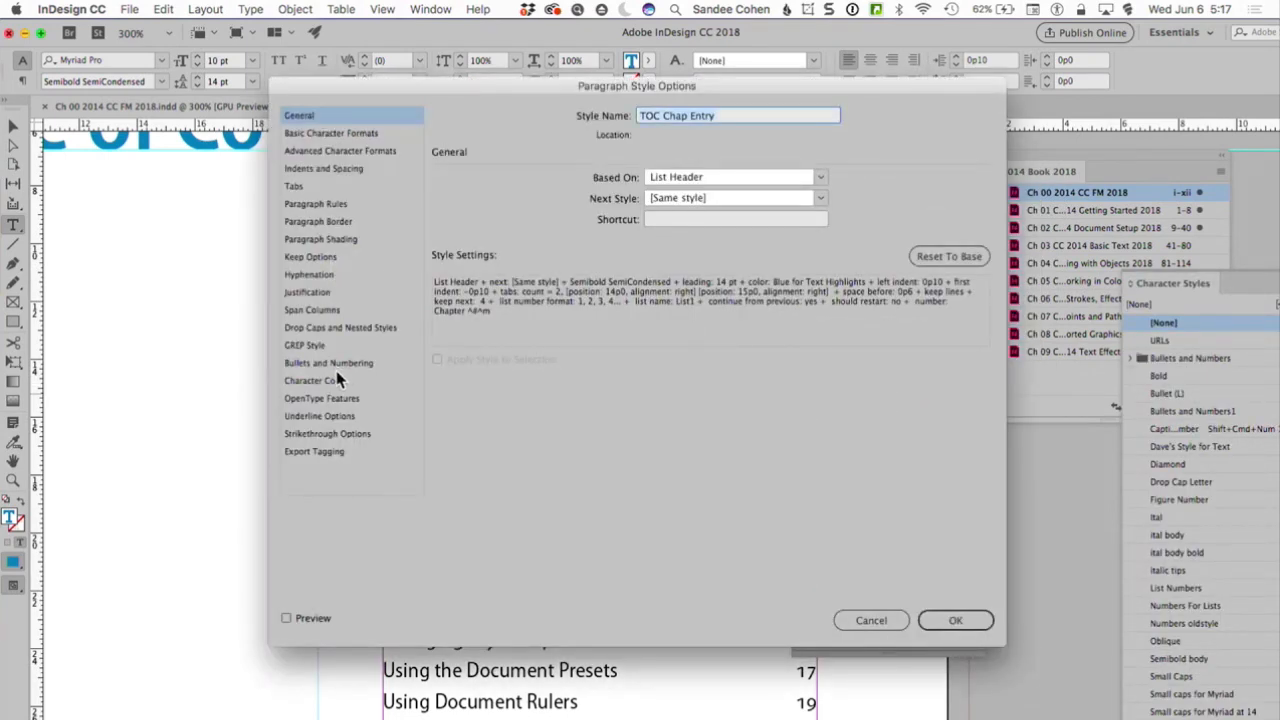
left_click(328, 362)
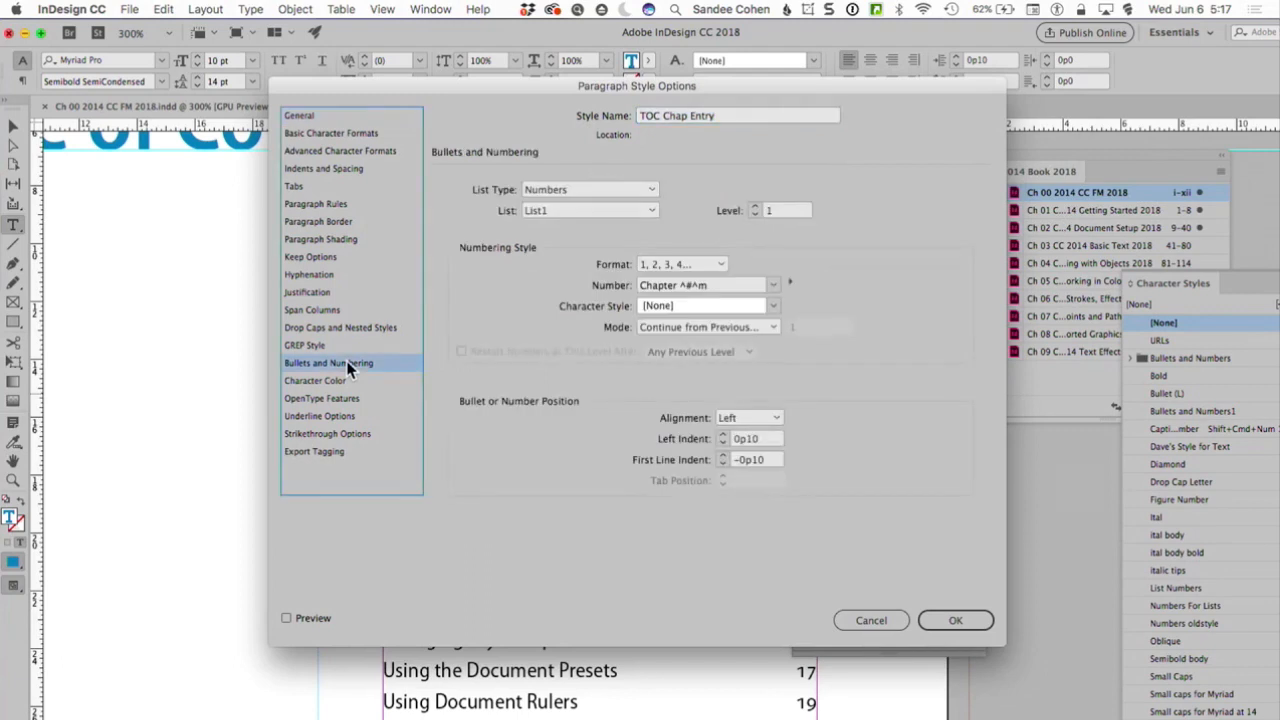